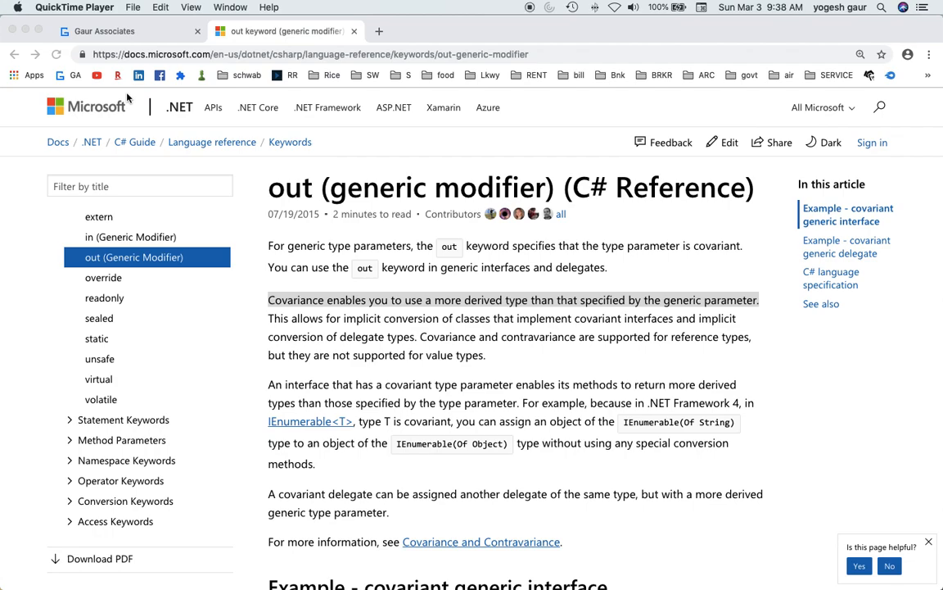
pyautogui.moveTo(414, 248)
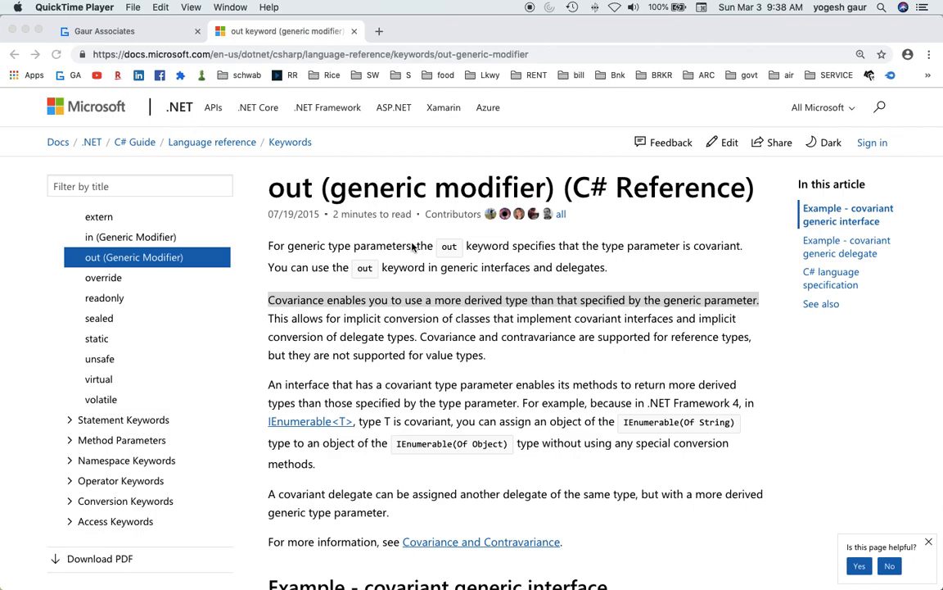
pyautogui.moveTo(426, 251)
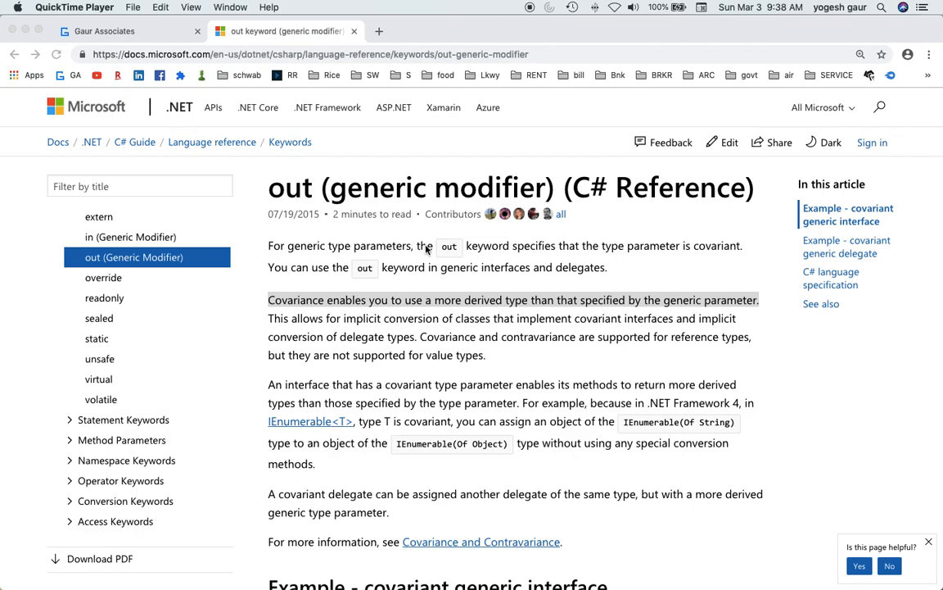
pyautogui.moveTo(451, 314)
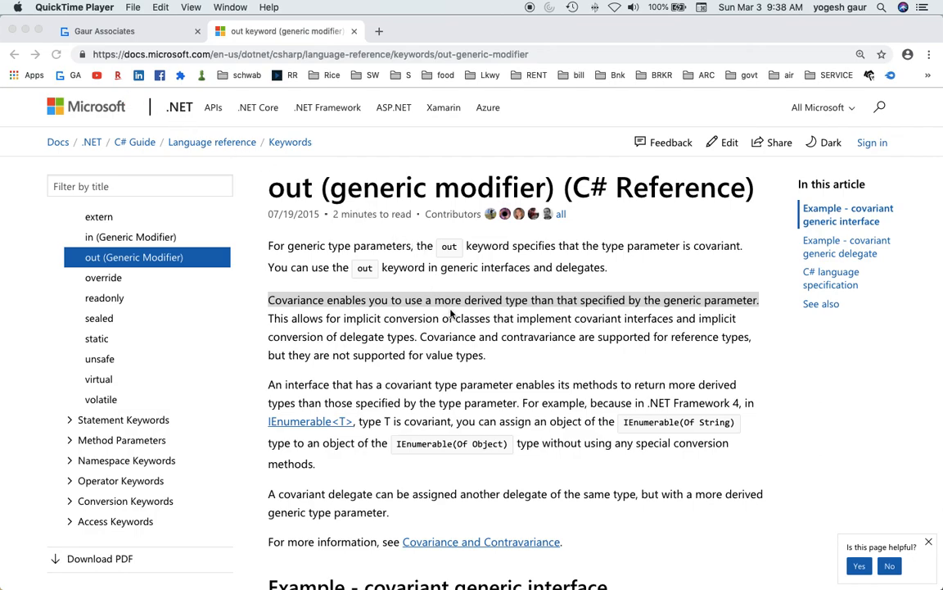
pyautogui.moveTo(291, 309)
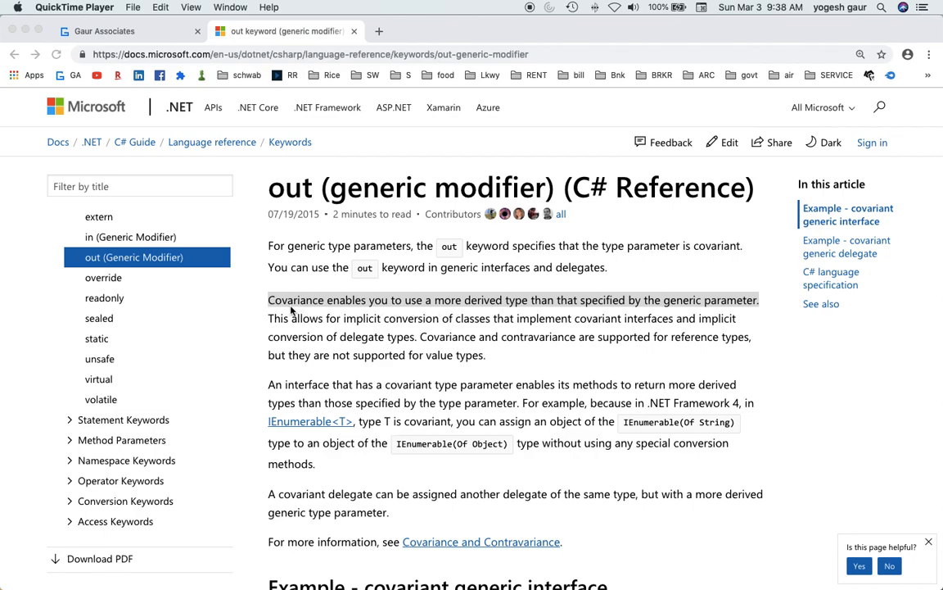
pyautogui.moveTo(485, 312)
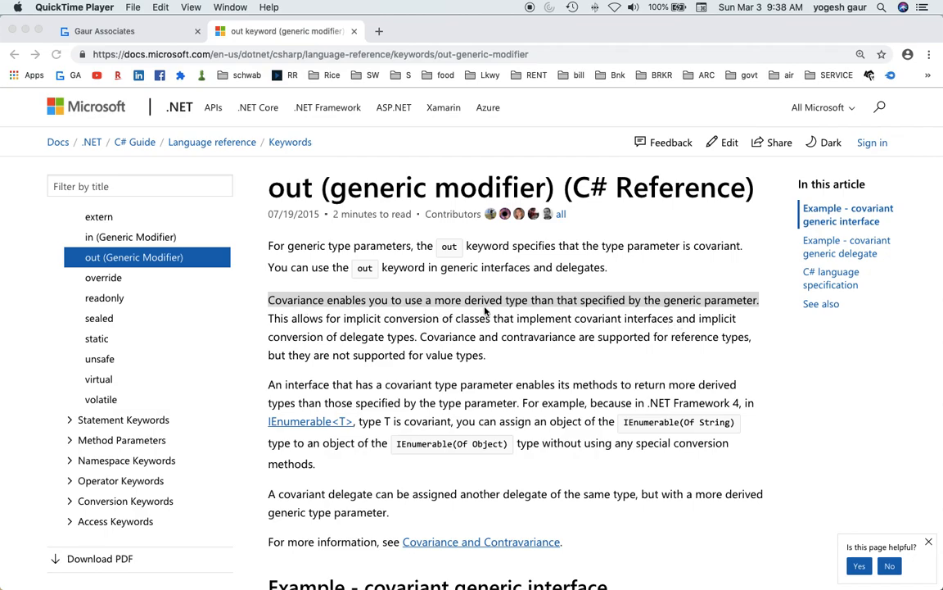
pyautogui.moveTo(389, 309)
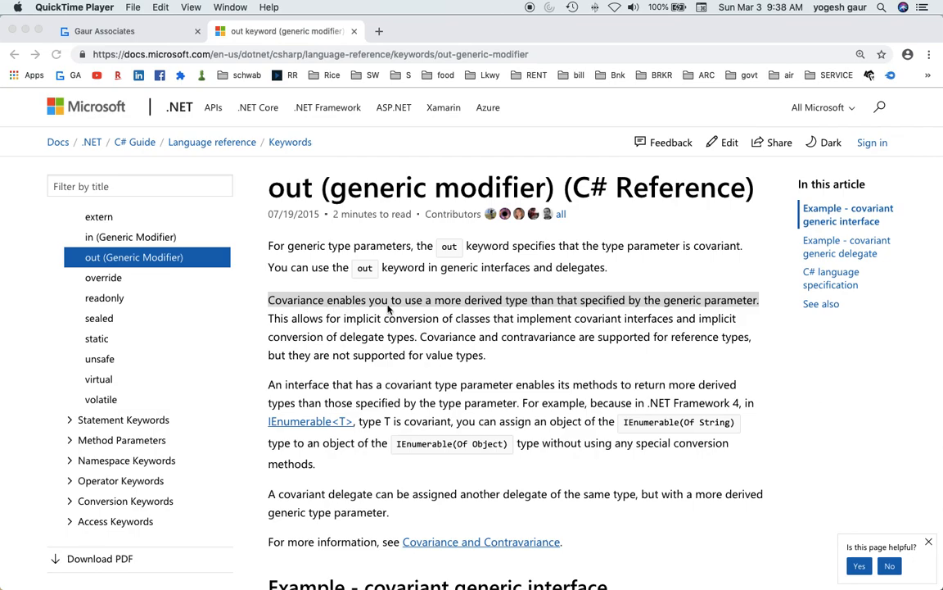
pyautogui.moveTo(549, 307)
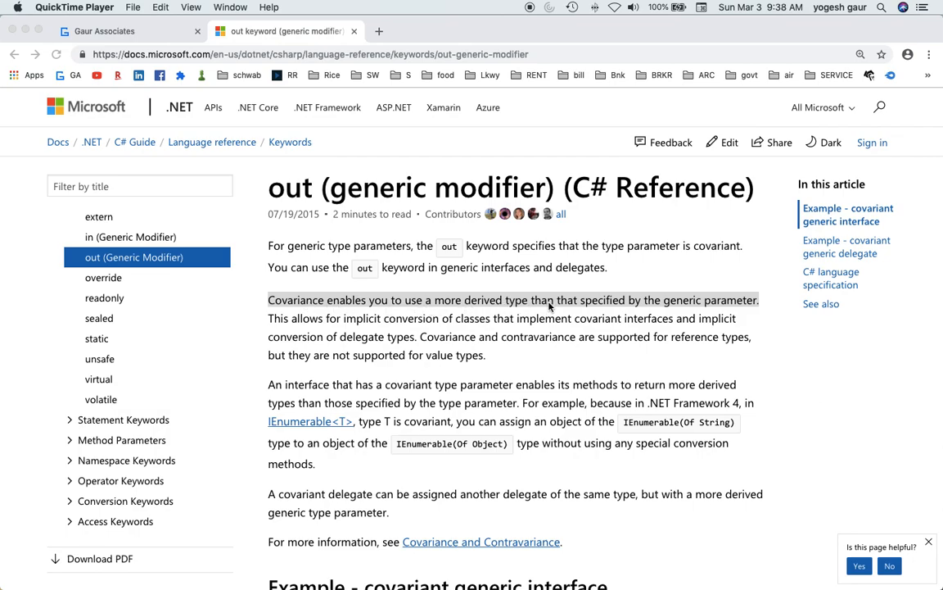
pyautogui.moveTo(692, 309)
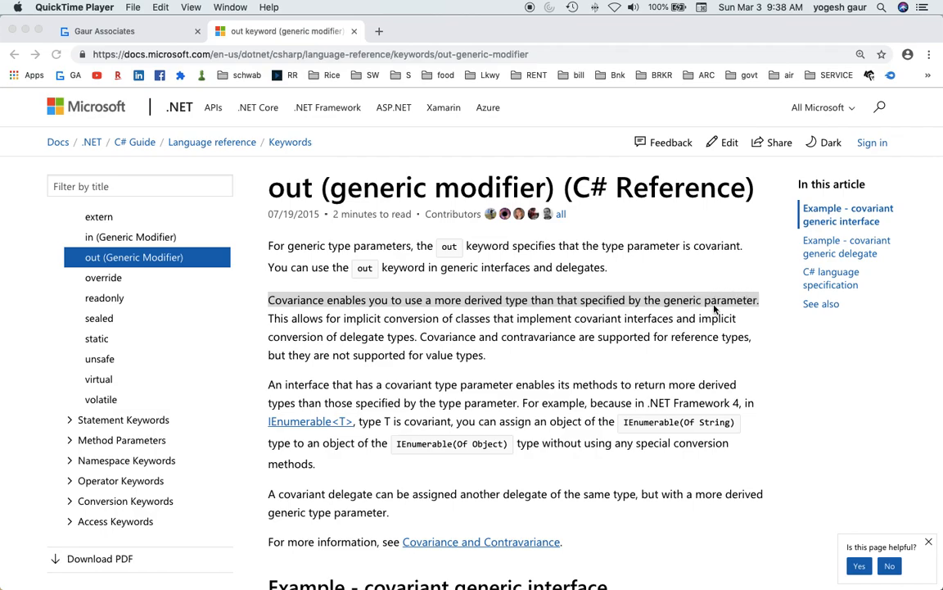
pyautogui.moveTo(419, 252)
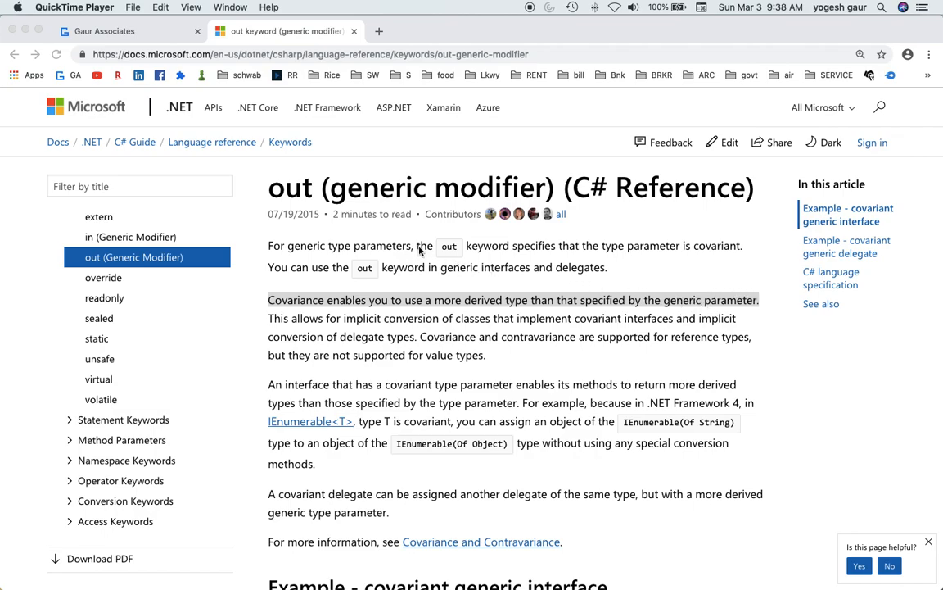
pyautogui.moveTo(482, 253)
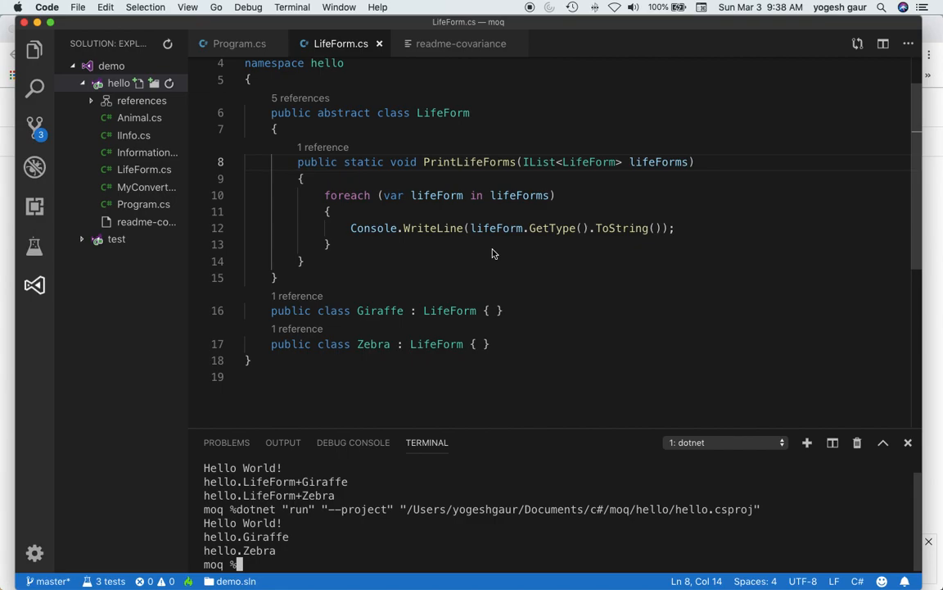
pyautogui.moveTo(301, 191)
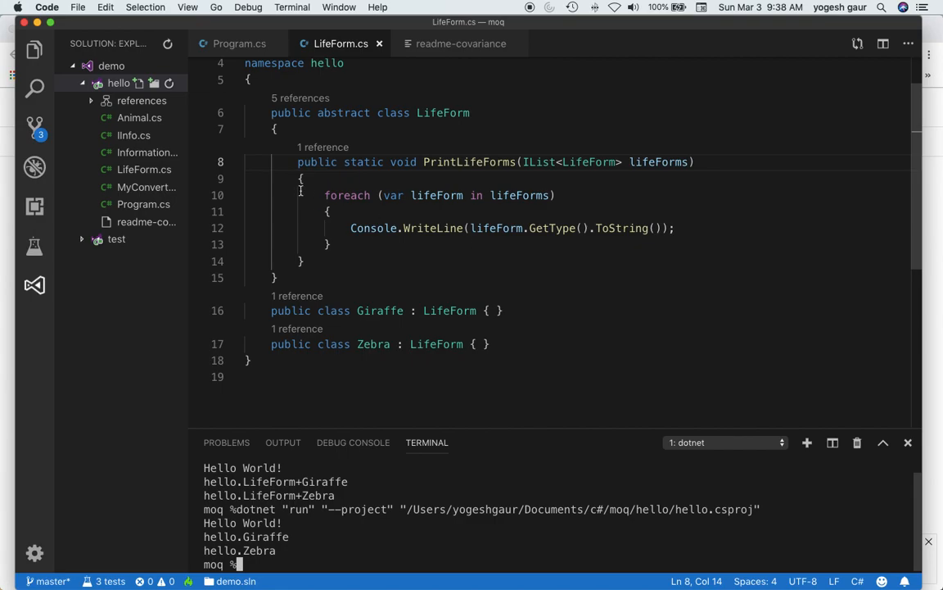
# Highlight the LifeForm, Giraffe and Zebra class names in LifeForm.cs
pyautogui.click(450, 113)
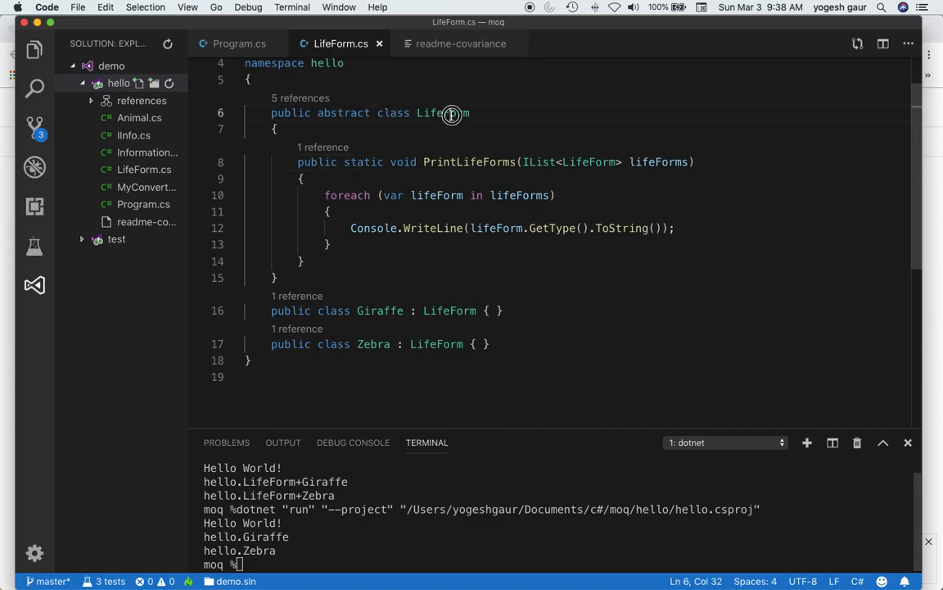
pyautogui.doubleClick(442, 113)
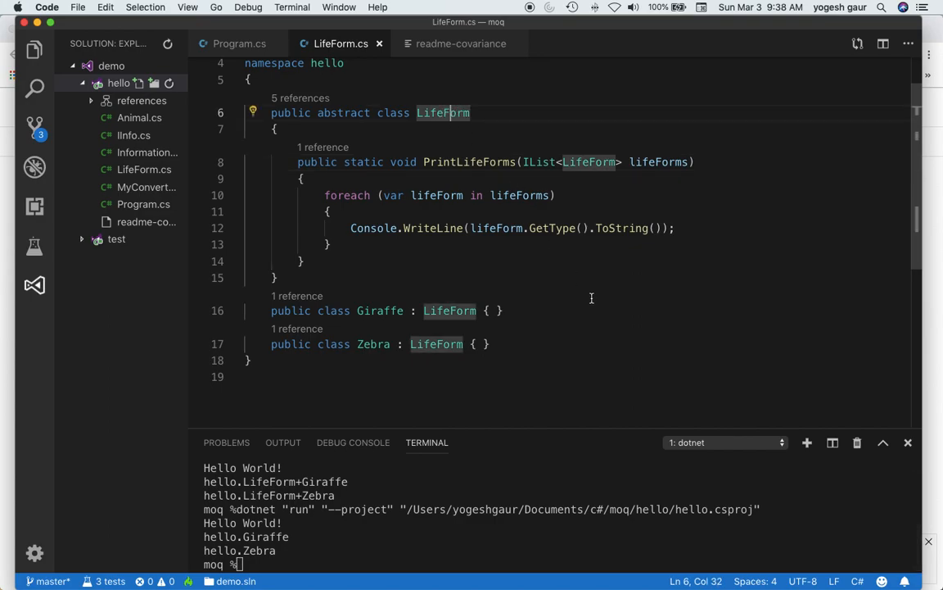
pyautogui.moveTo(385, 317)
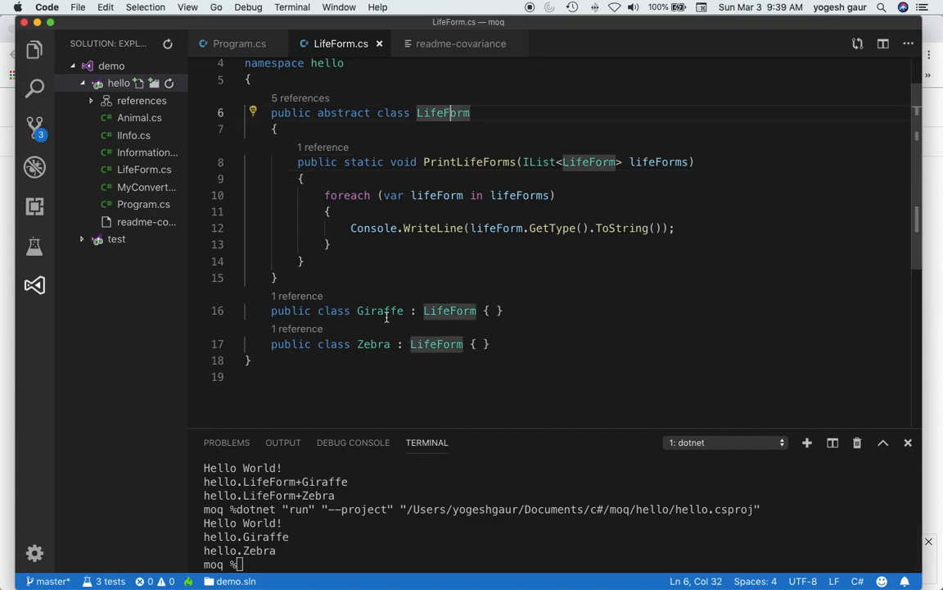
pyautogui.doubleClick(379, 310)
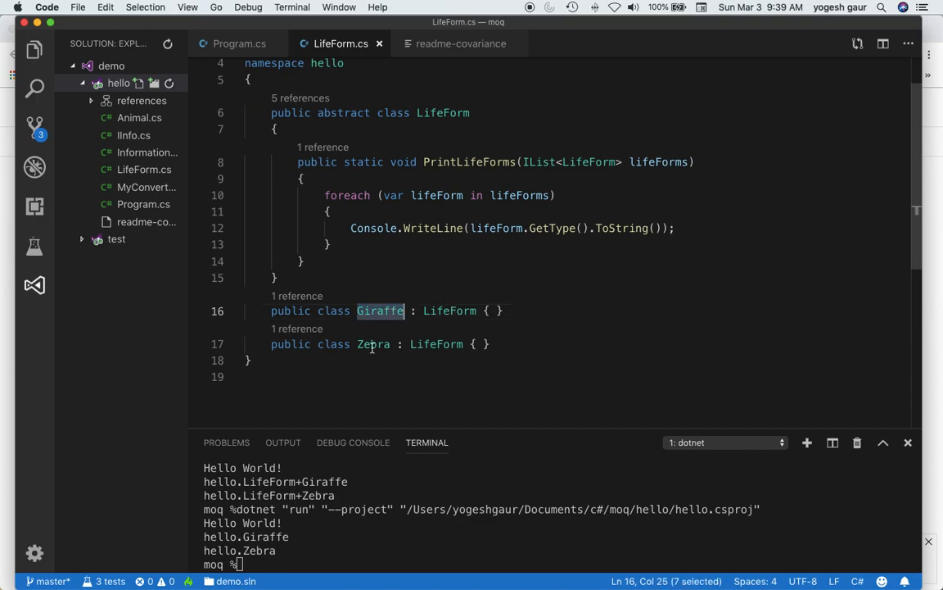
pyautogui.doubleClick(374, 344)
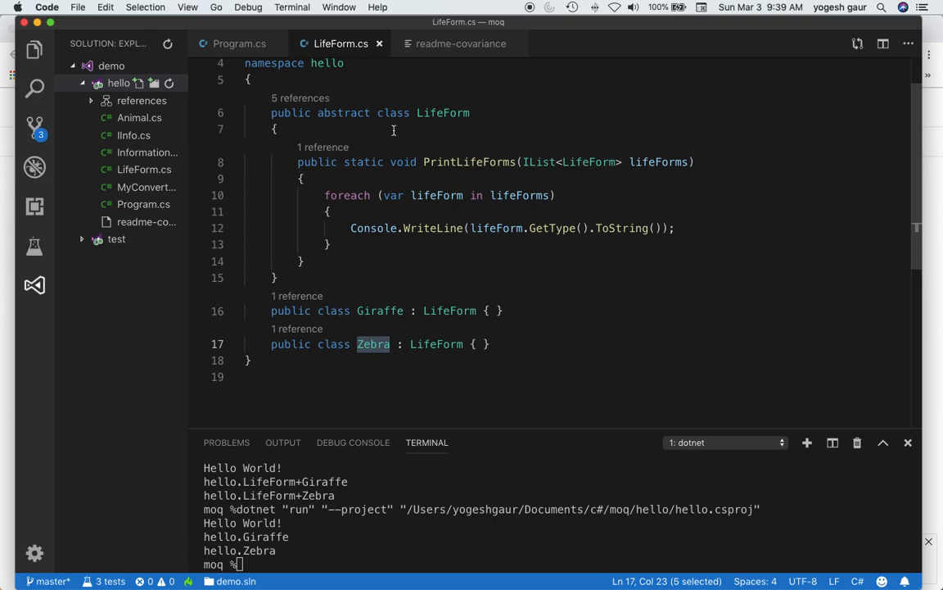
pyautogui.doubleClick(443, 112)
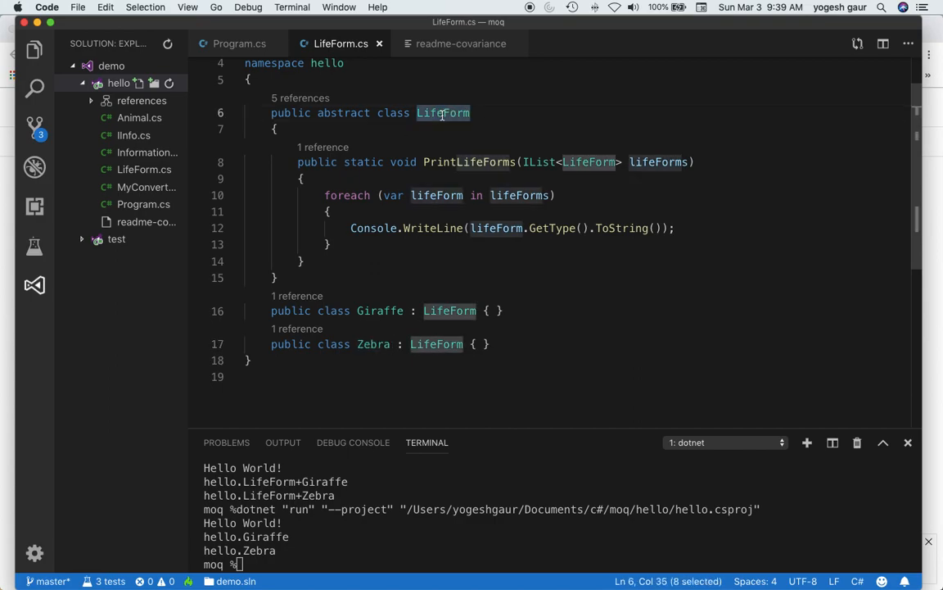
pyautogui.moveTo(468, 162)
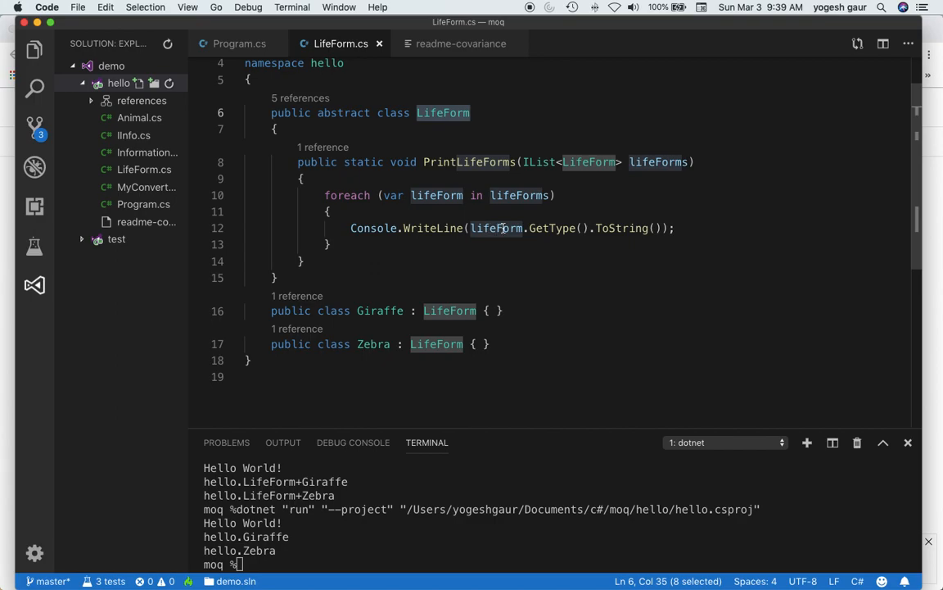
pyautogui.moveTo(528, 196)
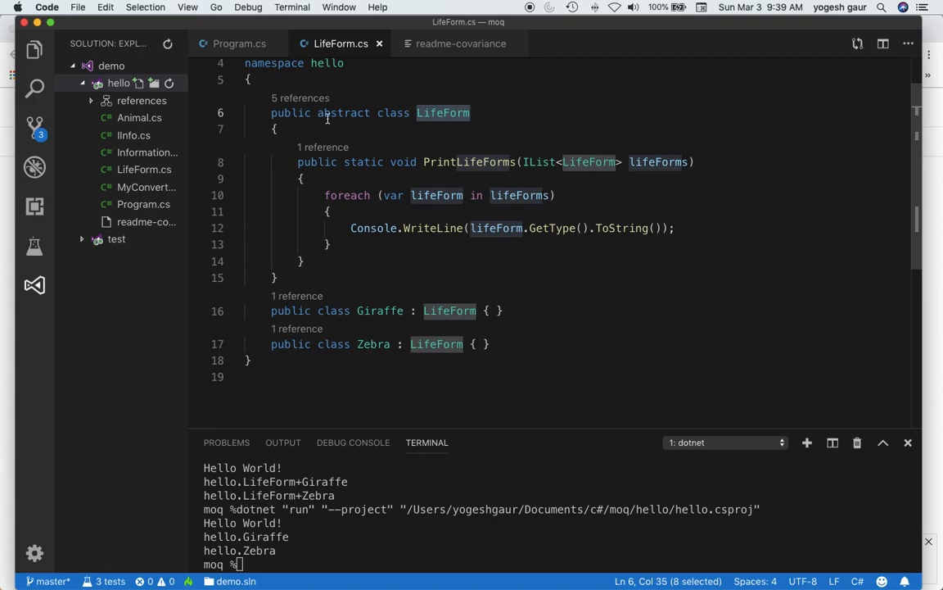
# In Program.cs, select LifeForm, the new Giraffe and Zebra entries, and myAnimals
pyautogui.click(239, 43)
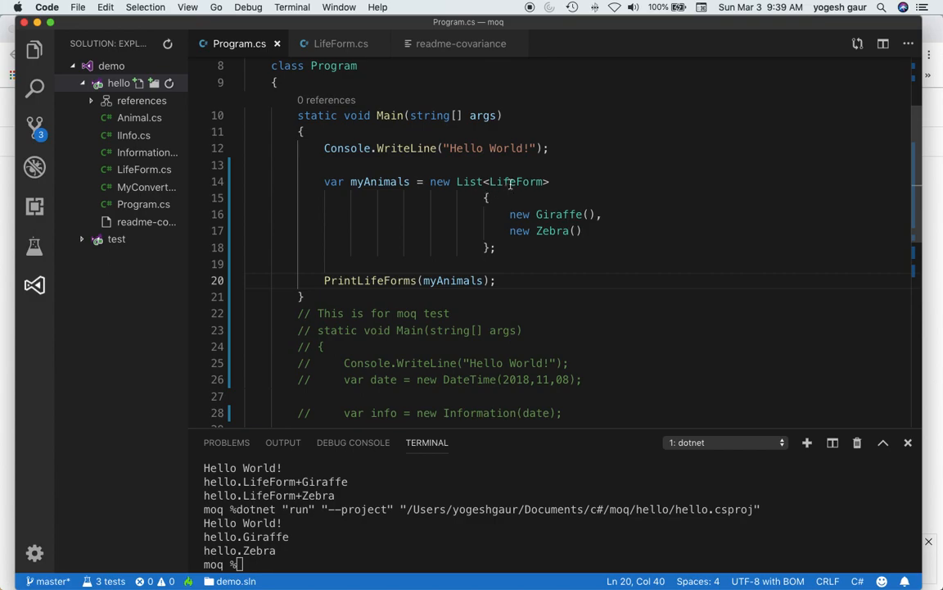
pyautogui.doubleClick(516, 182)
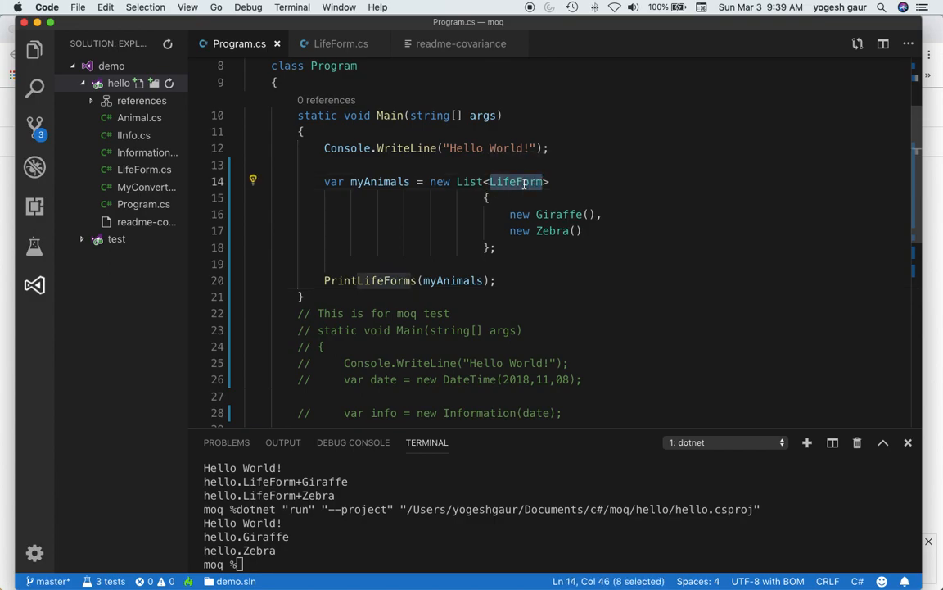
pyautogui.doubleClick(559, 214)
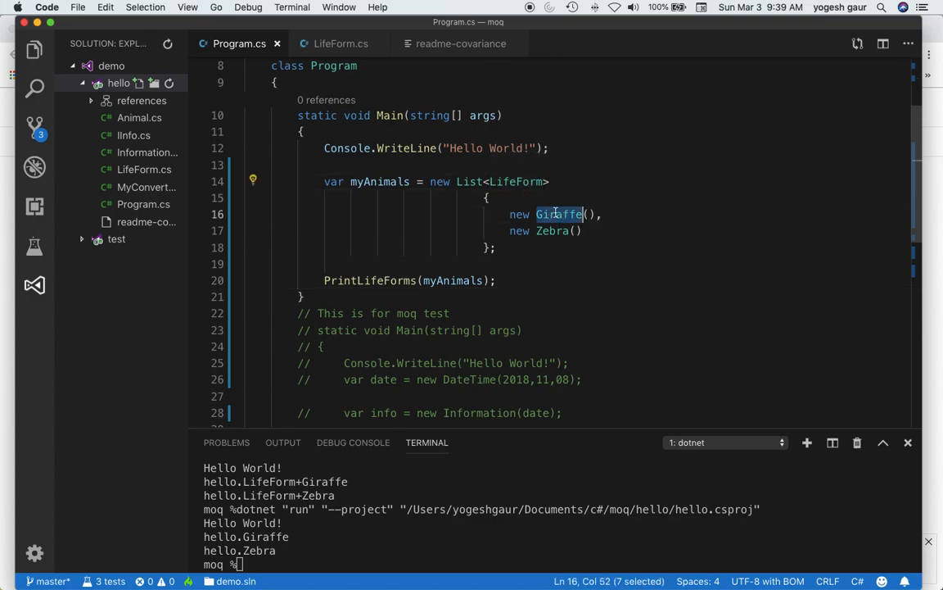
pyautogui.doubleClick(552, 230)
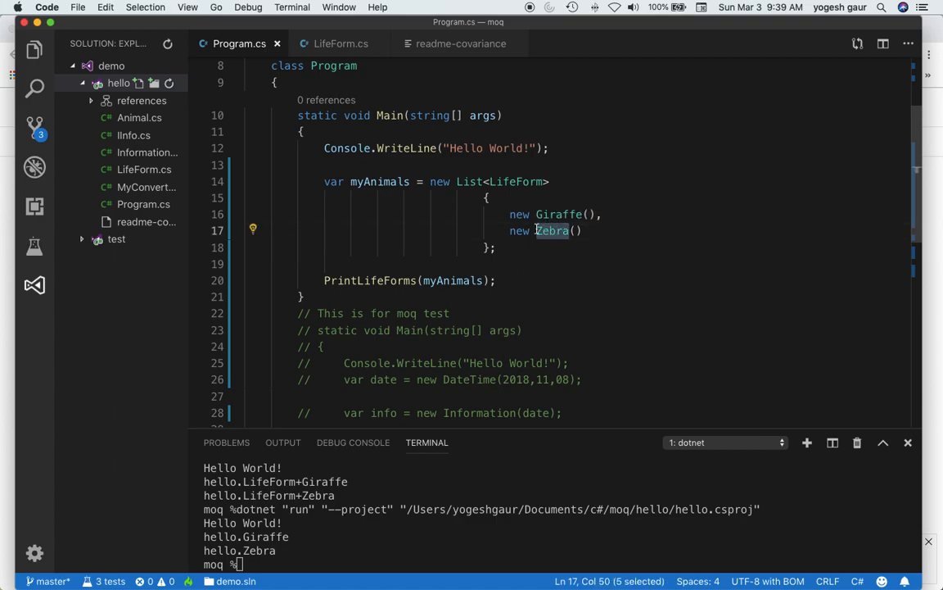
pyautogui.doubleClick(379, 181)
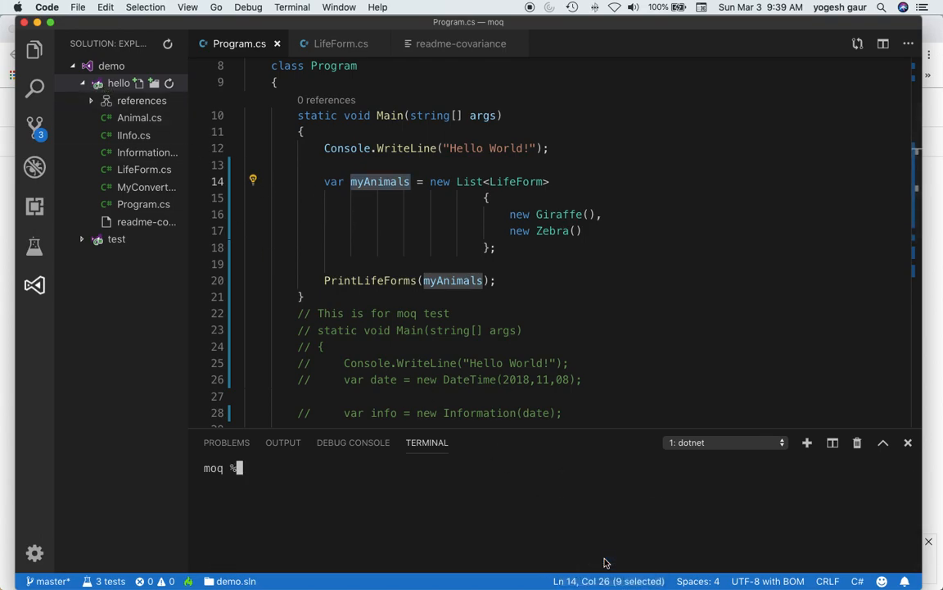
# Run the hello project from the Solution Explorer's context menu
pyautogui.rightClick(119, 83)
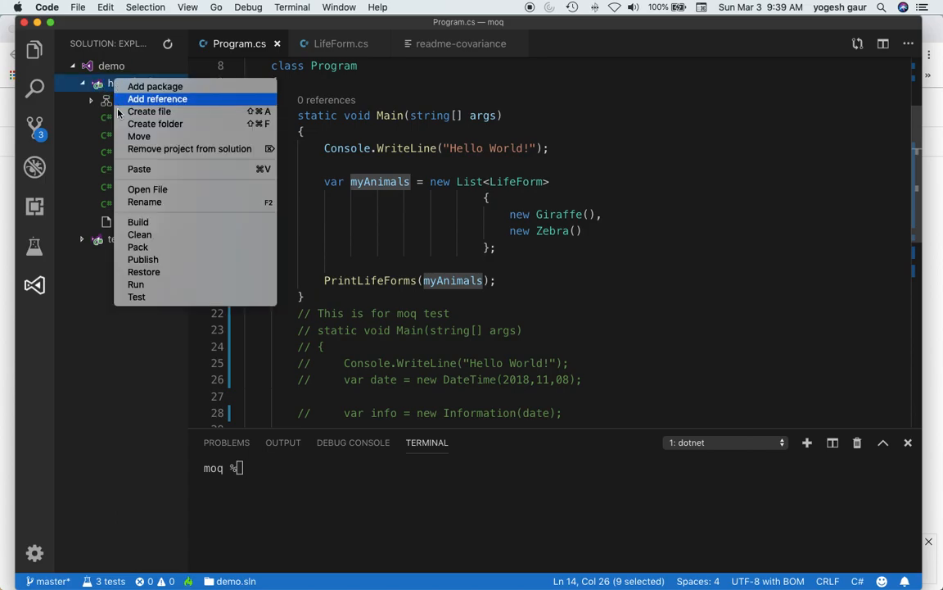
pyautogui.click(136, 284)
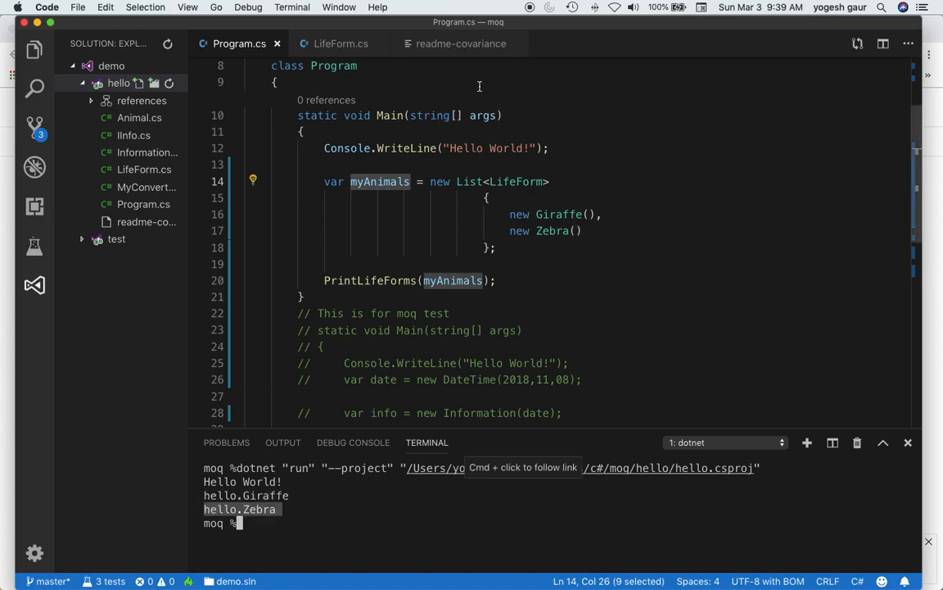
pyautogui.click(277, 82)
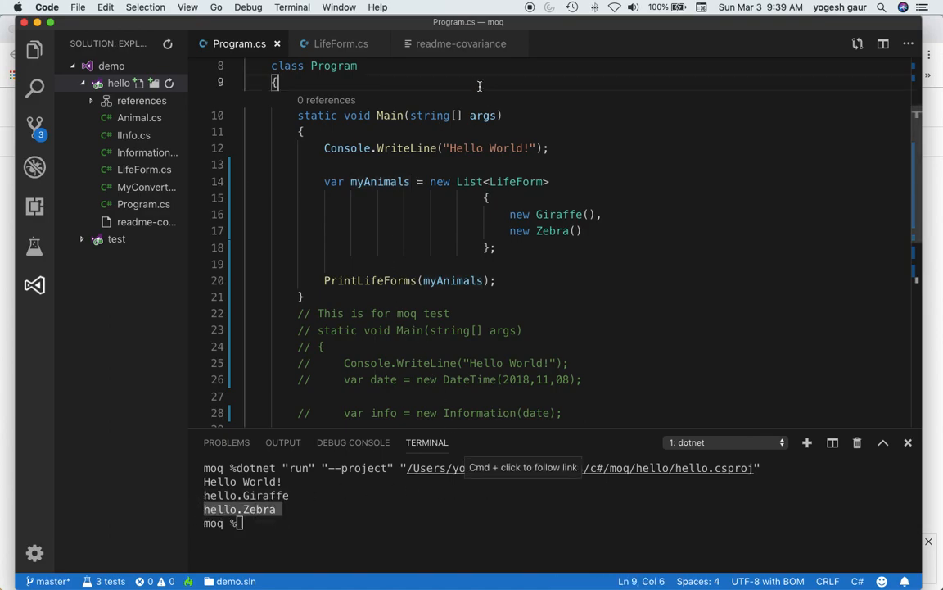
pyautogui.moveTo(516, 179)
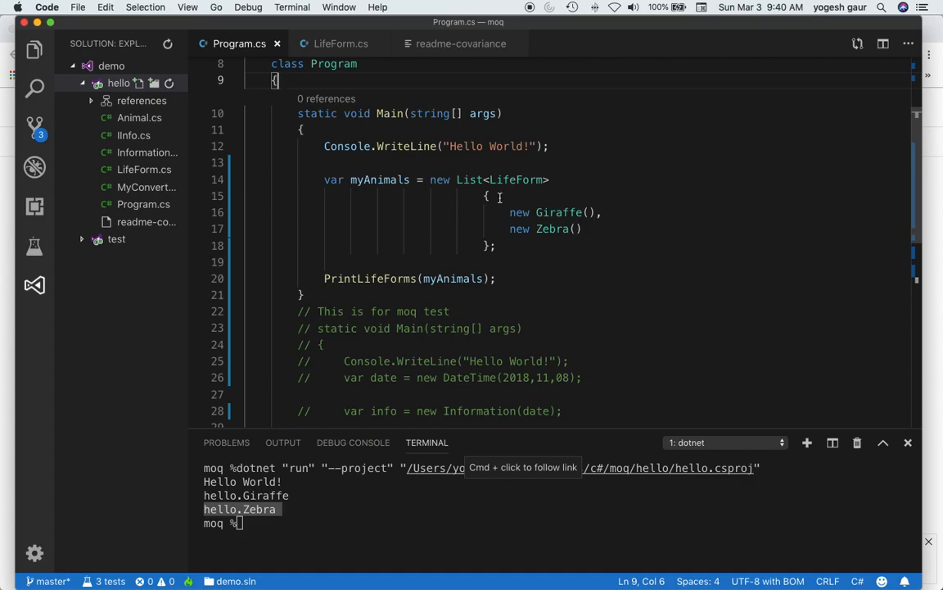
pyautogui.moveTo(467, 180)
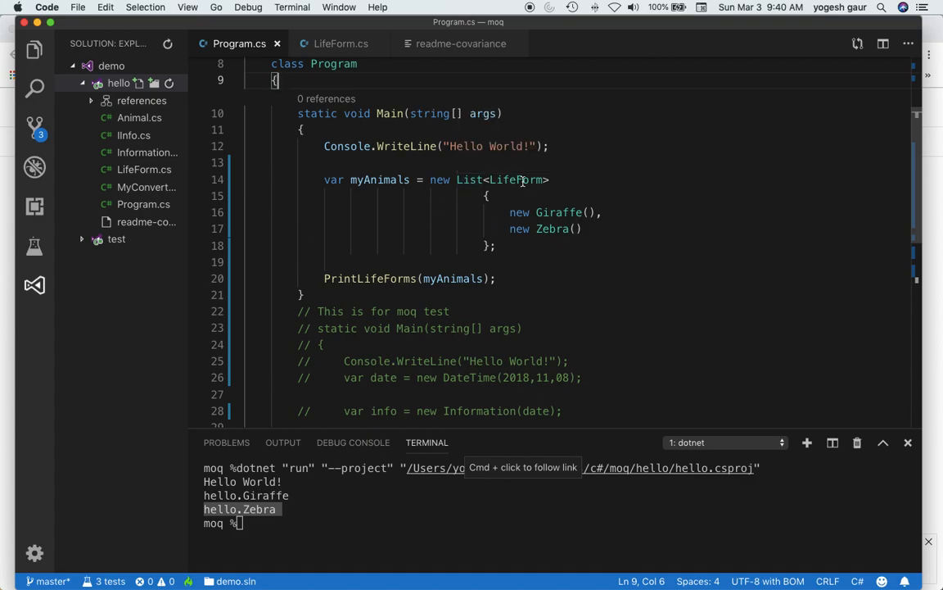
# Select LifeForm in List<LifeForm> to change the list's element type to Giraffe
pyautogui.doubleClick(560, 212)
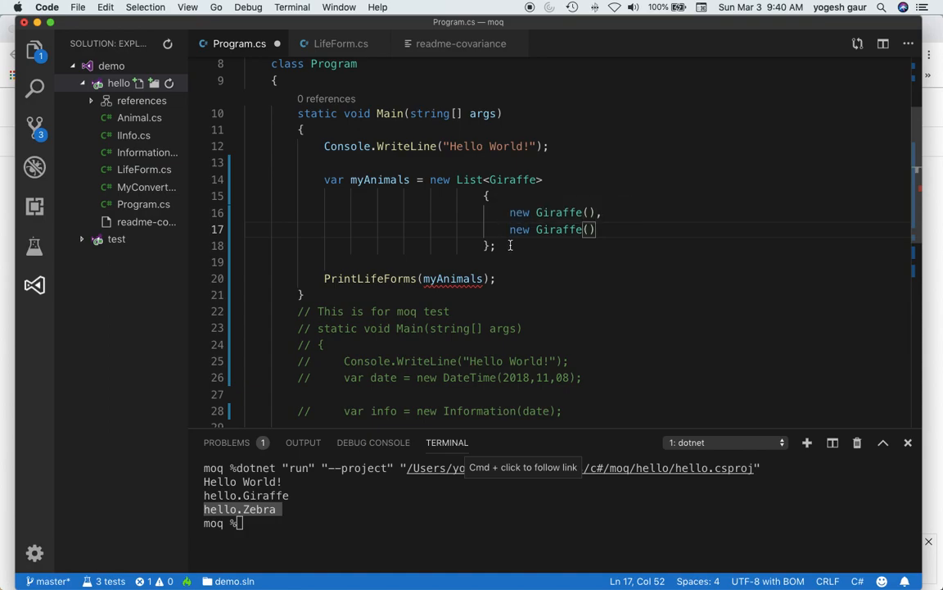
pyautogui.moveTo(437, 278)
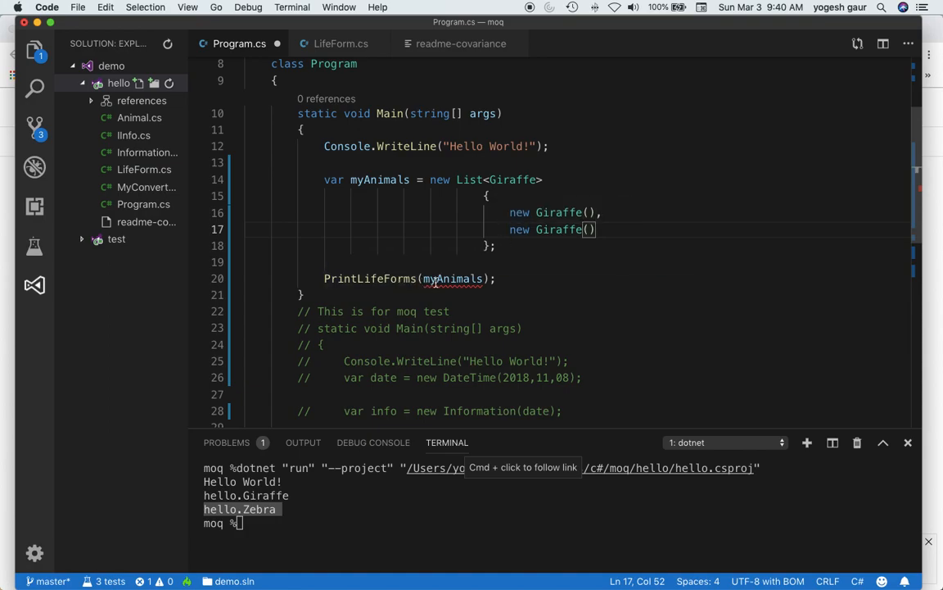
pyautogui.moveTo(454, 279)
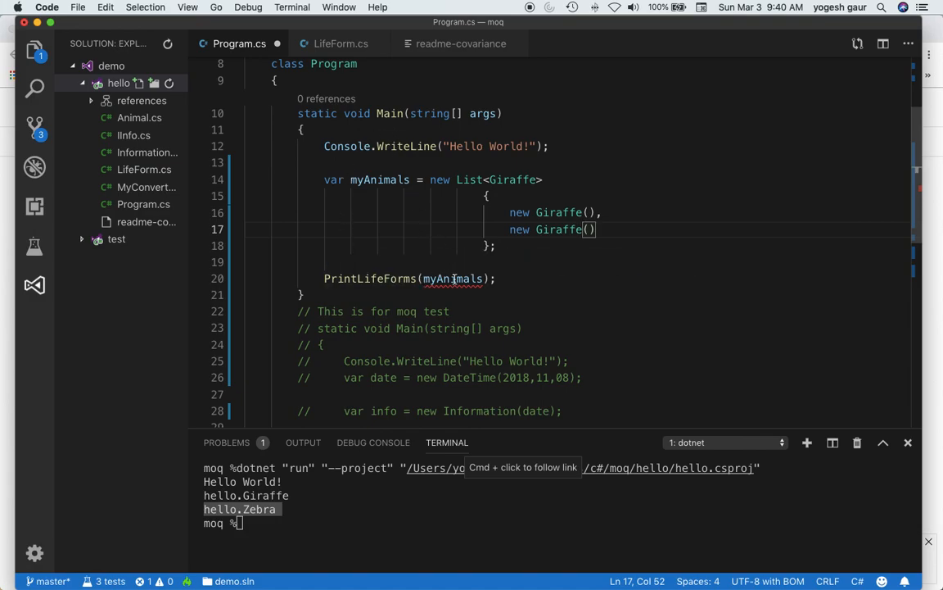
pyautogui.moveTo(413, 82)
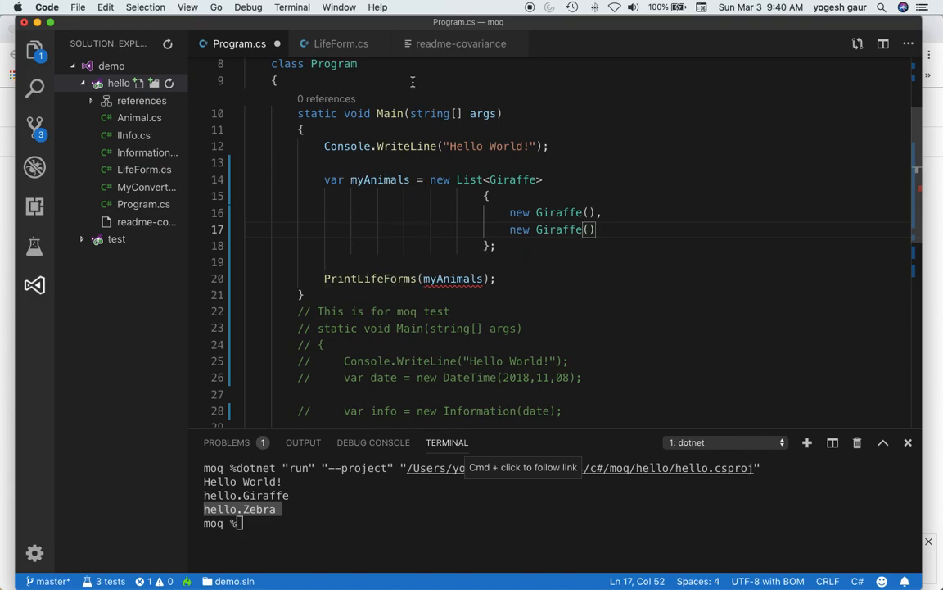
# Change PrintLifeForms' parameter from IList<LifeForm> to IEnumerable<LifeForm> and check Program.cs
pyautogui.click(340, 43)
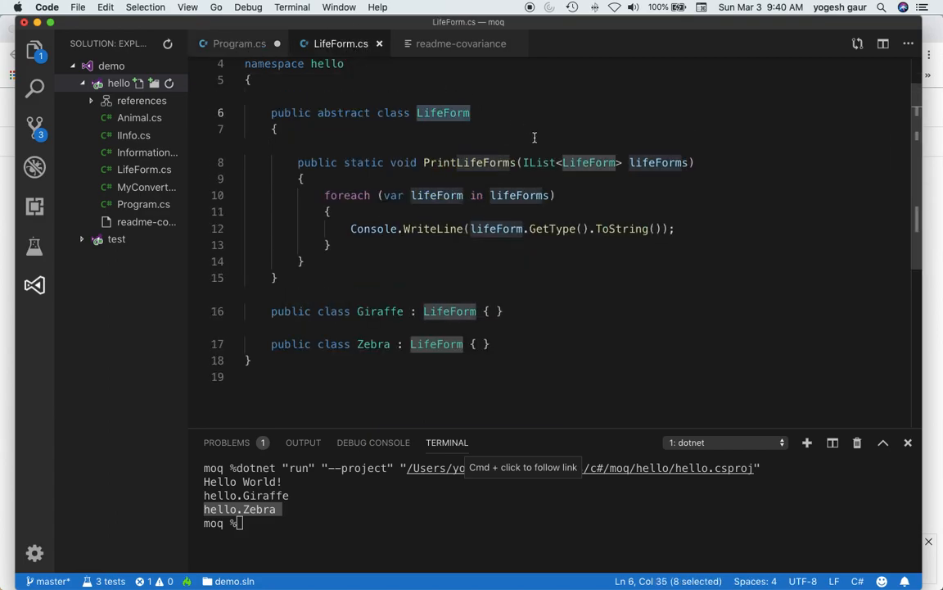
pyautogui.moveTo(538, 162)
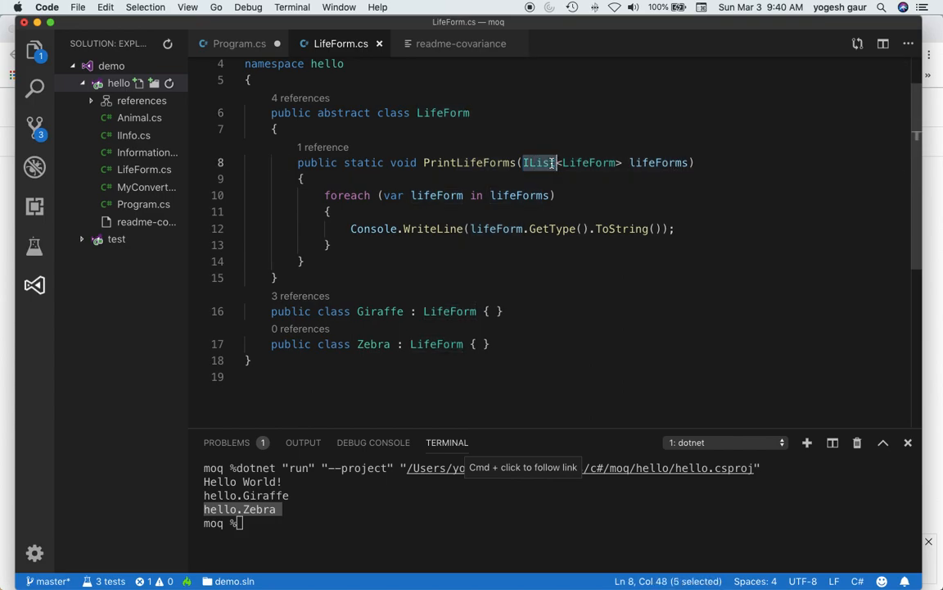
pyautogui.write('Enumerable')
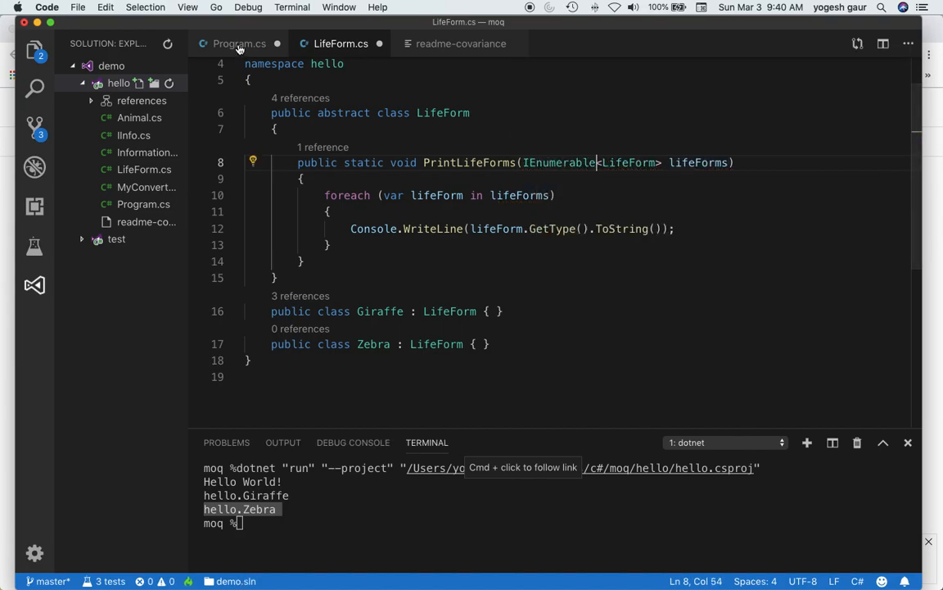
pyautogui.click(240, 43)
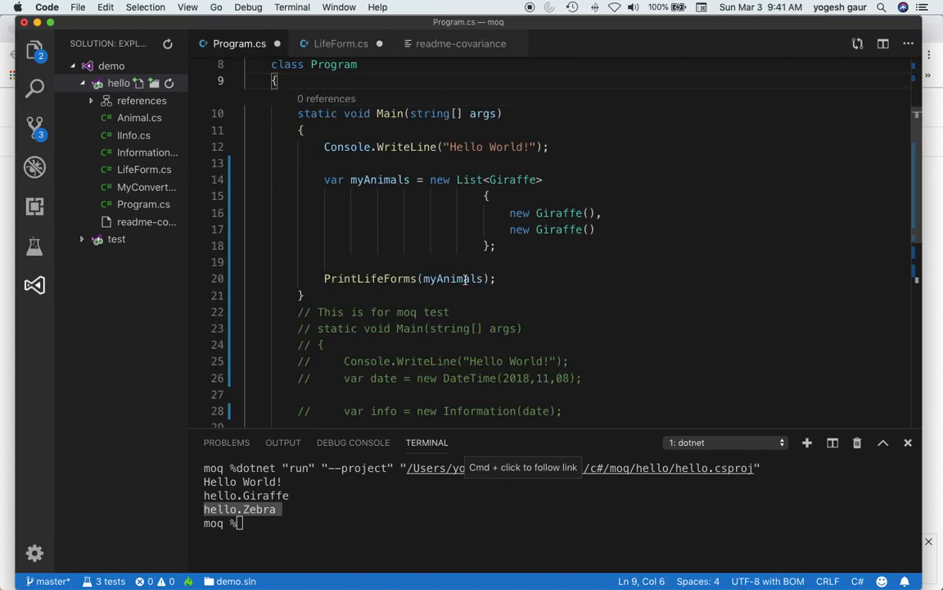
pyautogui.click(341, 43)
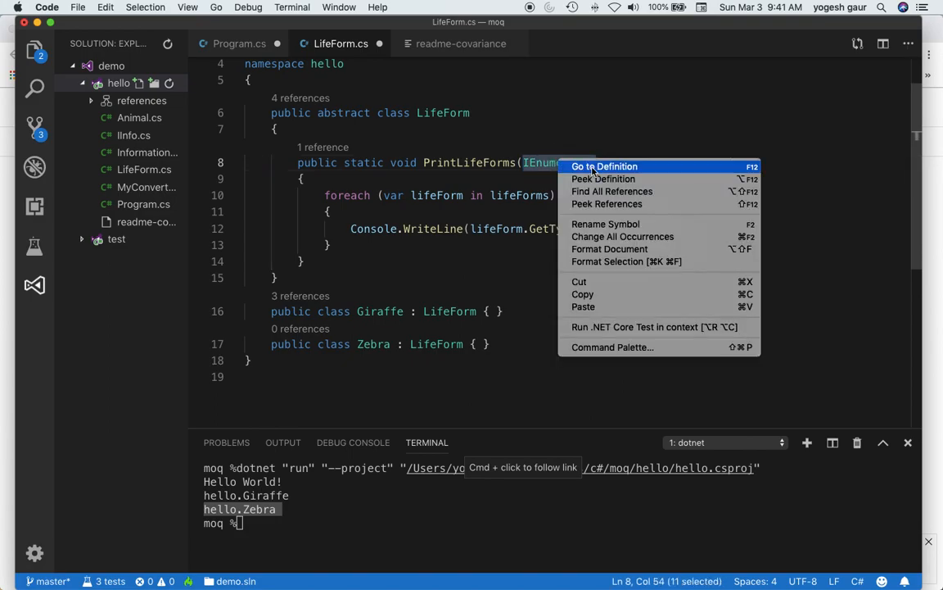
# Go to IEnumerable's definition and scroll through its System.Runtime metadata
pyautogui.click(604, 166)
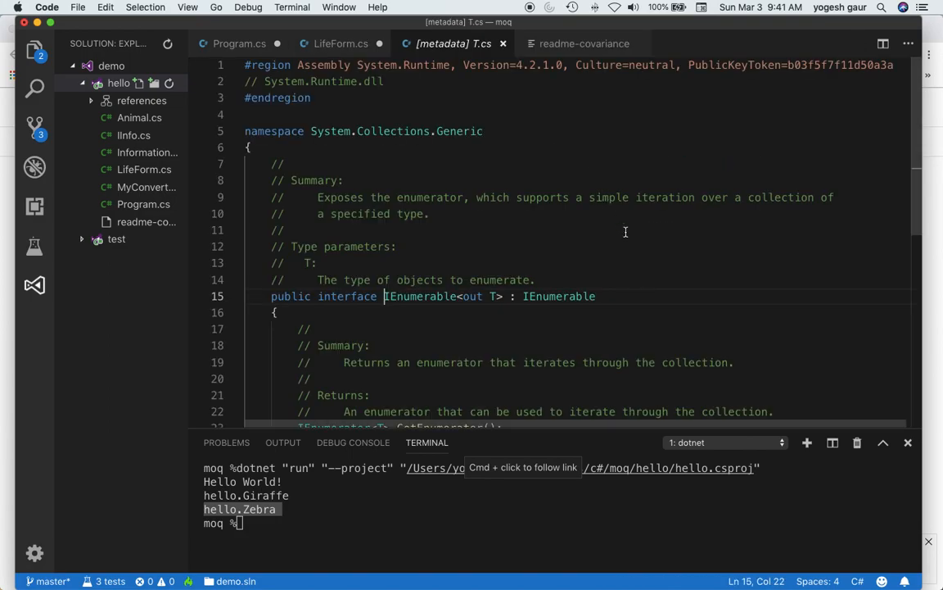
pyautogui.scroll(-3)
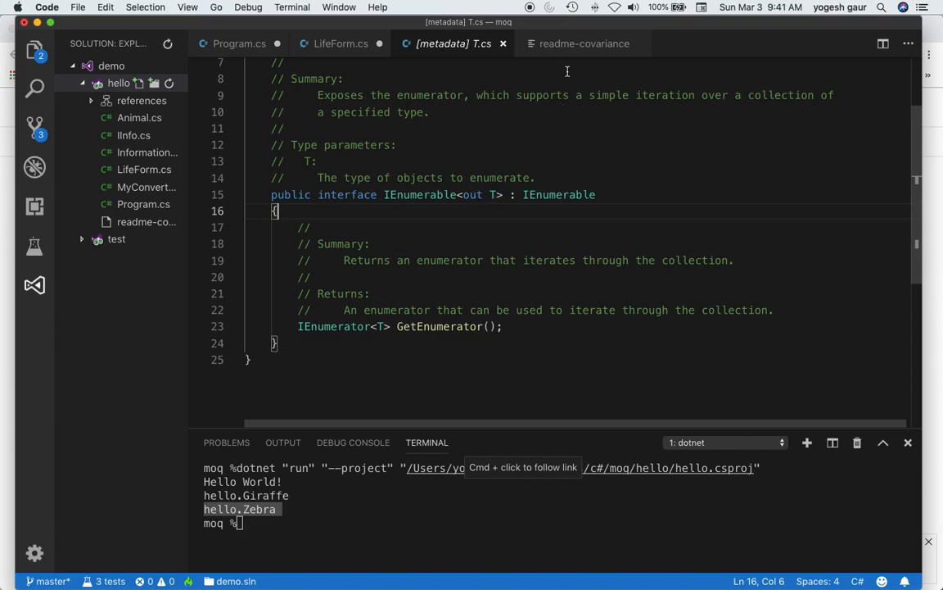
# Read the readme-covariance notes, then return to LifeForm.cs
pyautogui.click(584, 44)
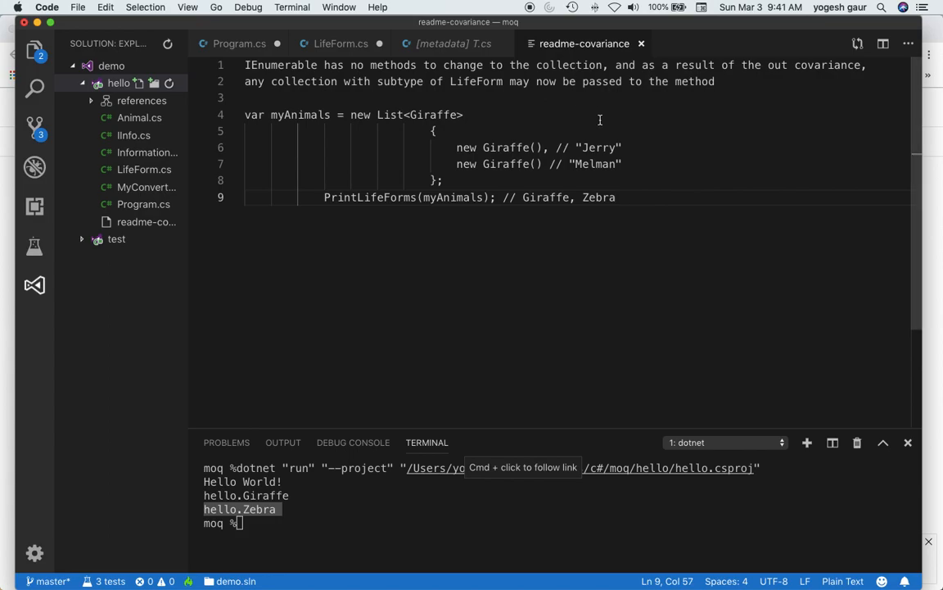
pyautogui.moveTo(692, 81)
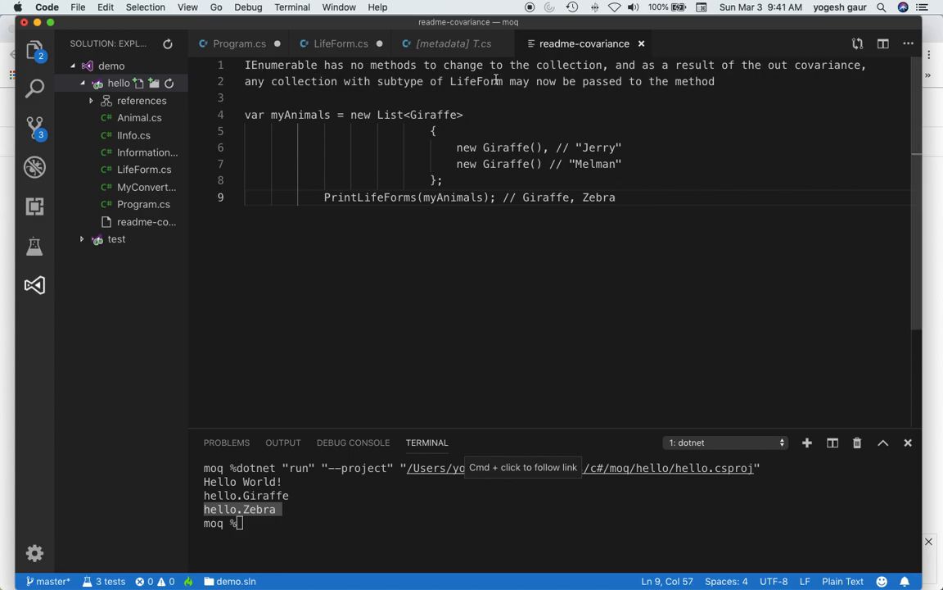
pyautogui.moveTo(637, 91)
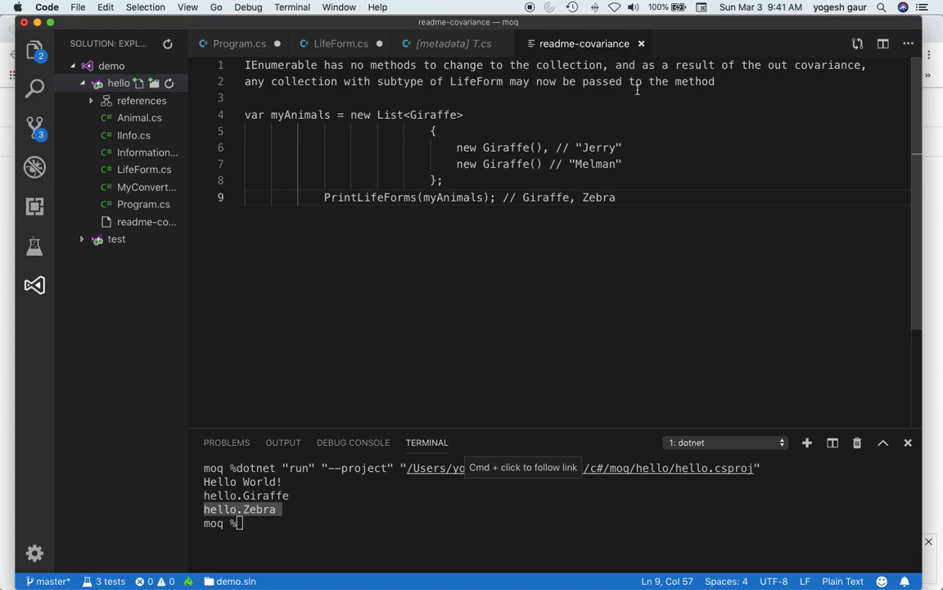
pyautogui.moveTo(668, 104)
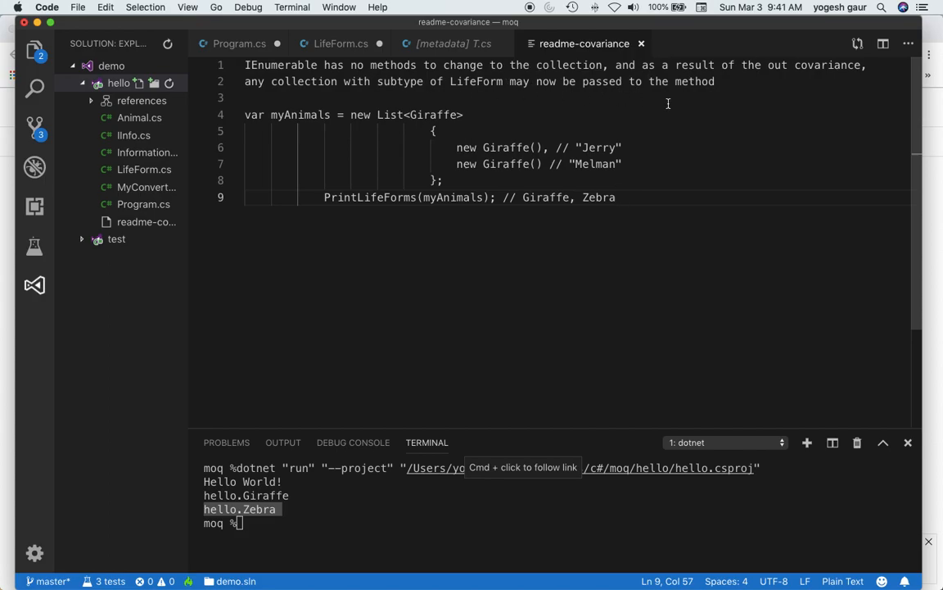
pyautogui.click(340, 43)
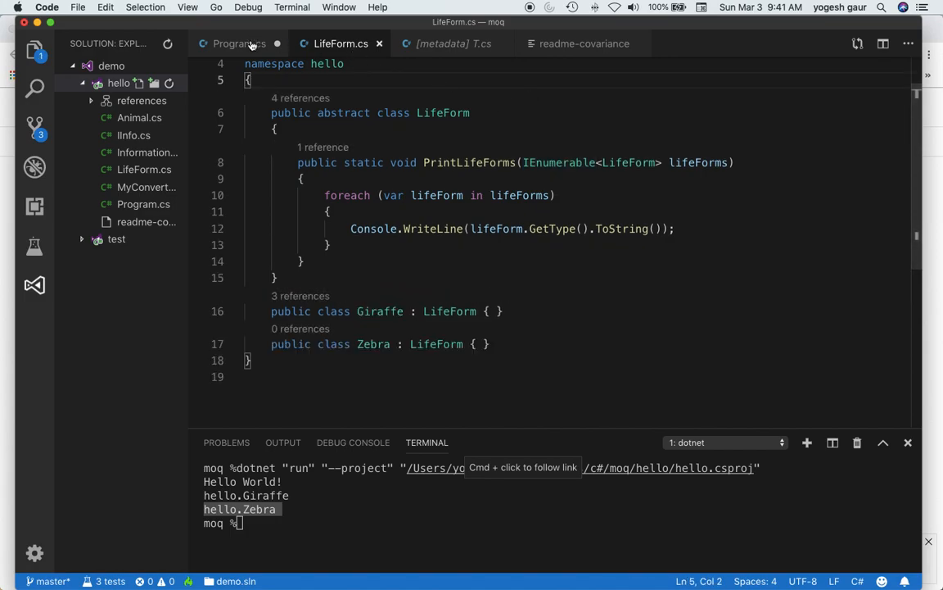
# From Program.cs, run the hello project to print two hello.Giraffe lines
pyautogui.click(234, 44)
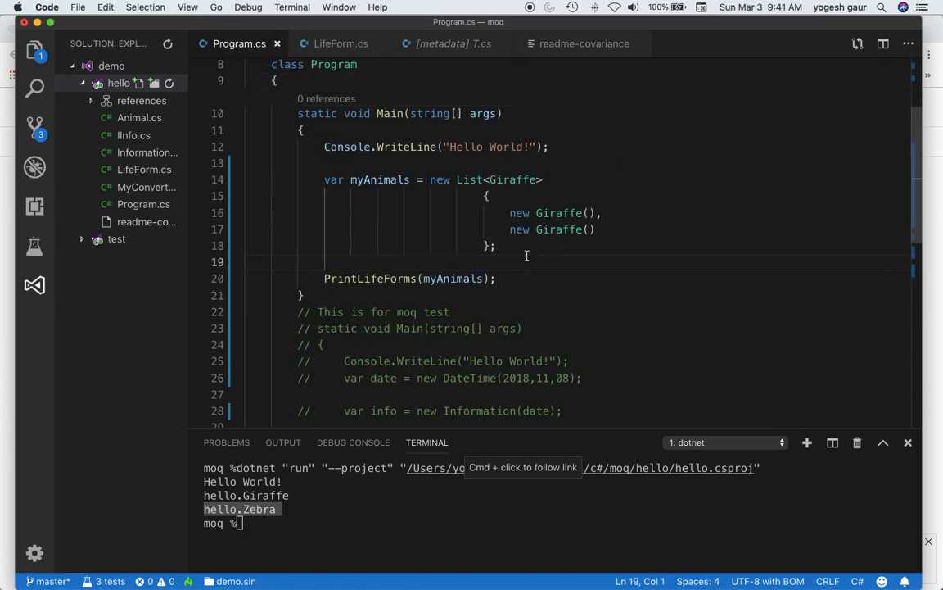
pyautogui.rightClick(119, 83)
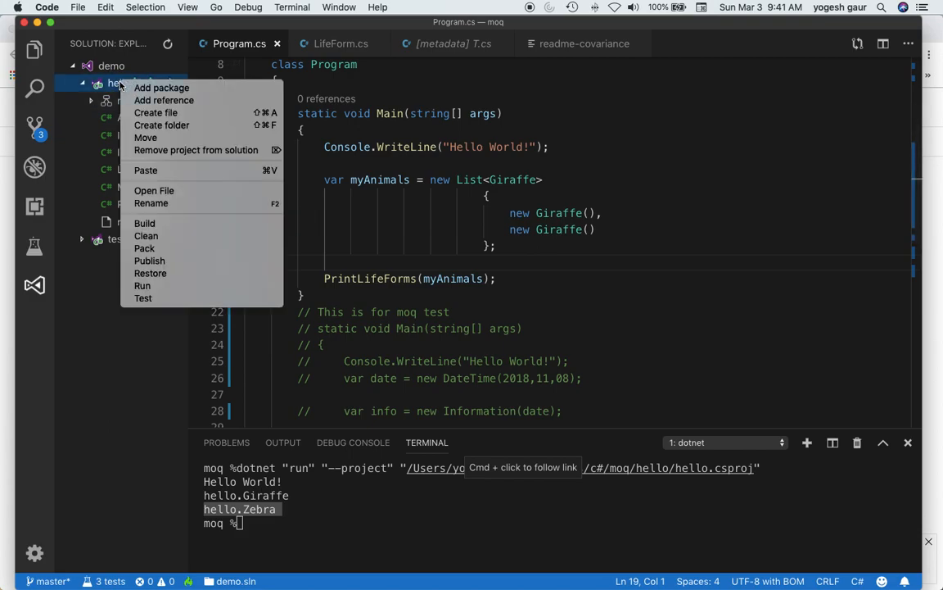
pyautogui.click(143, 285)
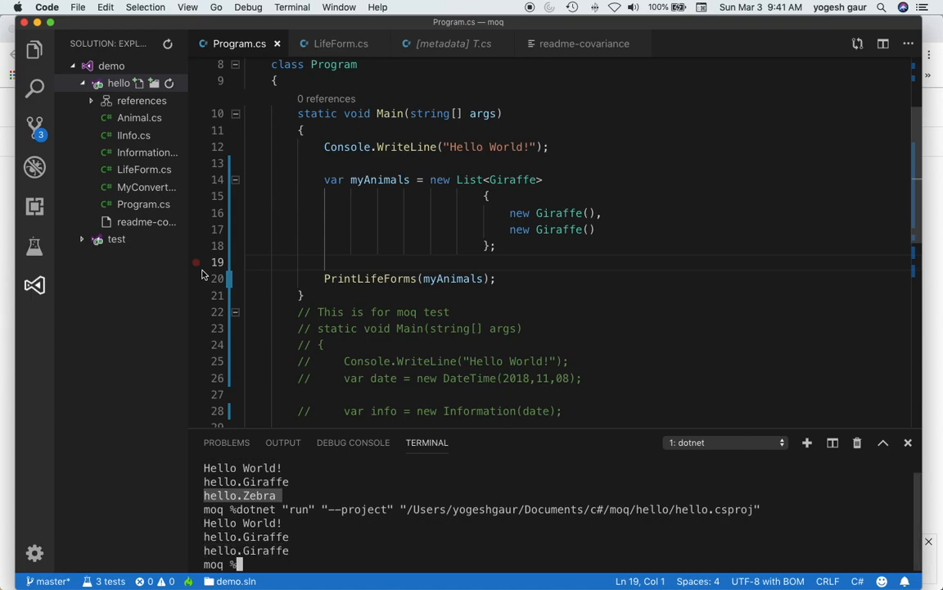
pyautogui.moveTo(203, 522); pyautogui.dragTo(286, 550)
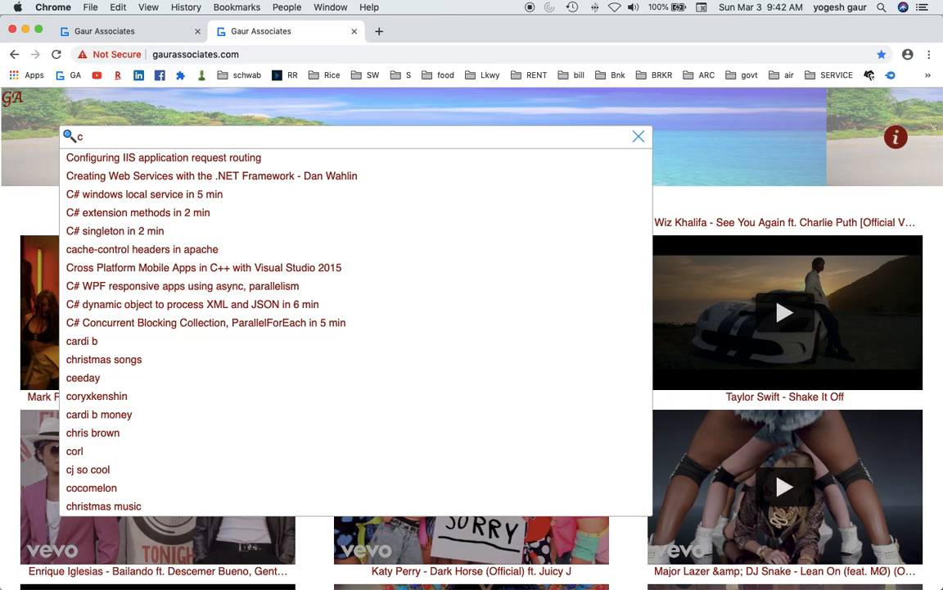
# Type the query 'c# generic covariance' into the site's search box
pyautogui.write('# ge')
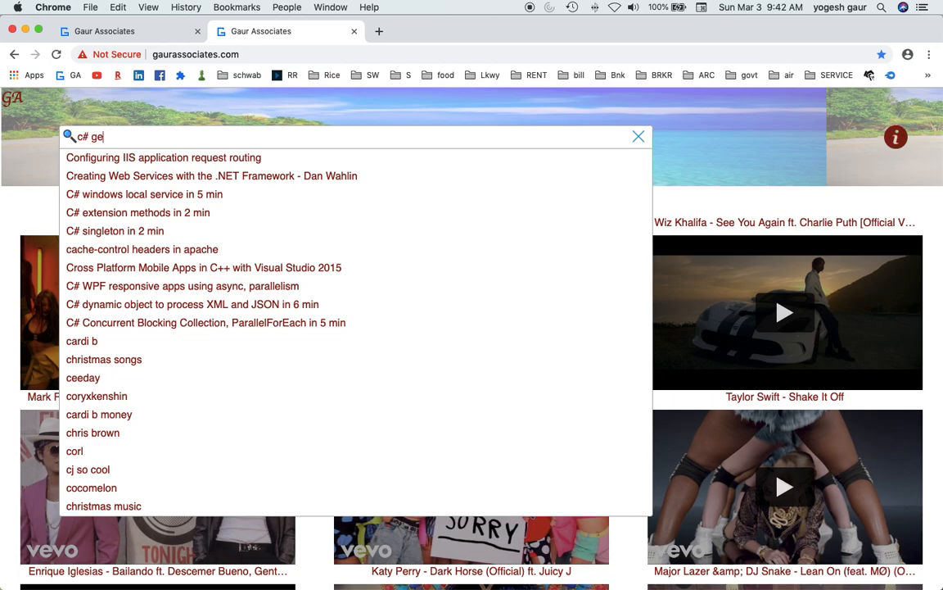
pyautogui.write('neric cov')
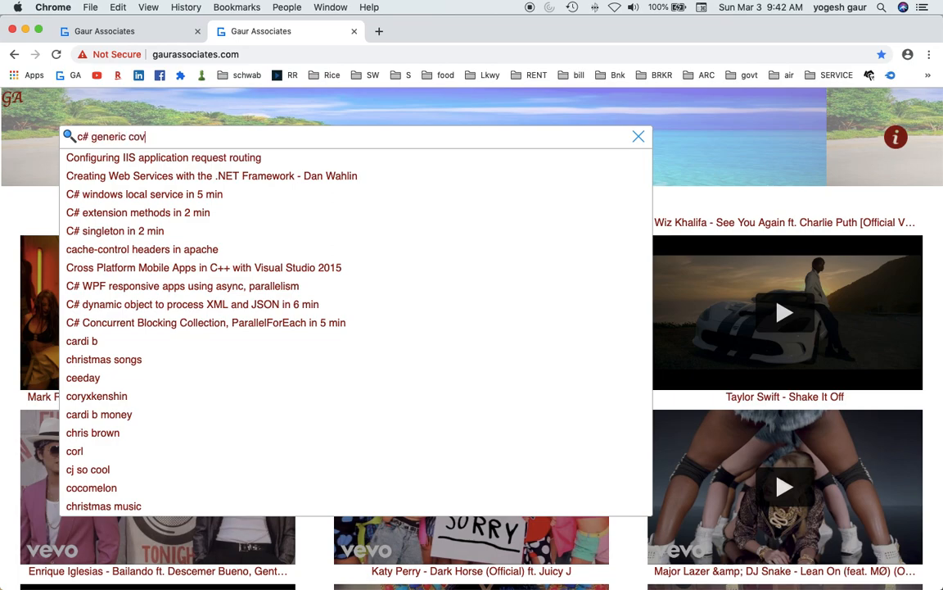
pyautogui.write('ariance')
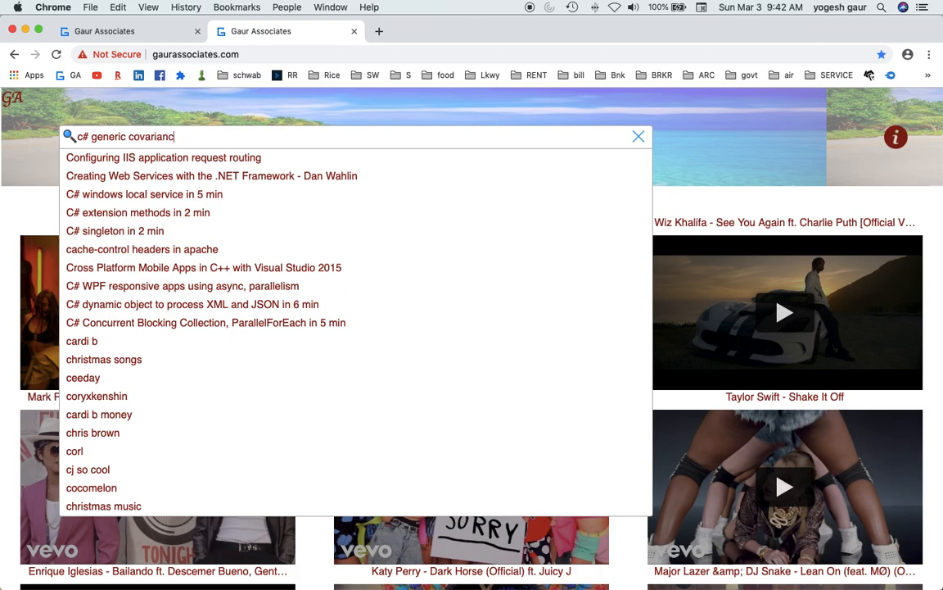